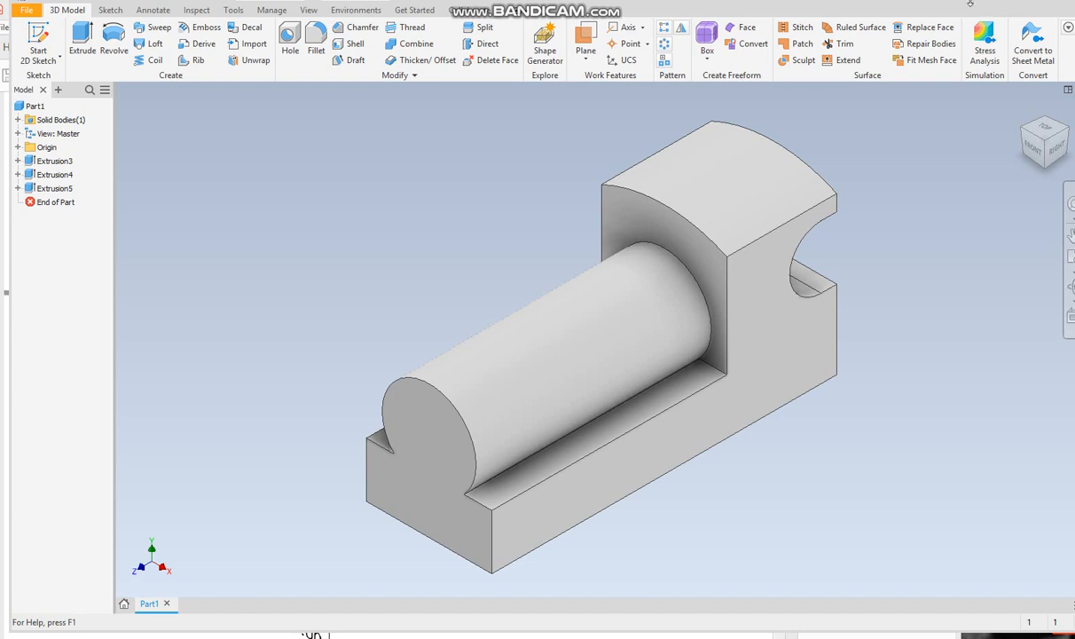
mouse_move(885, 56)
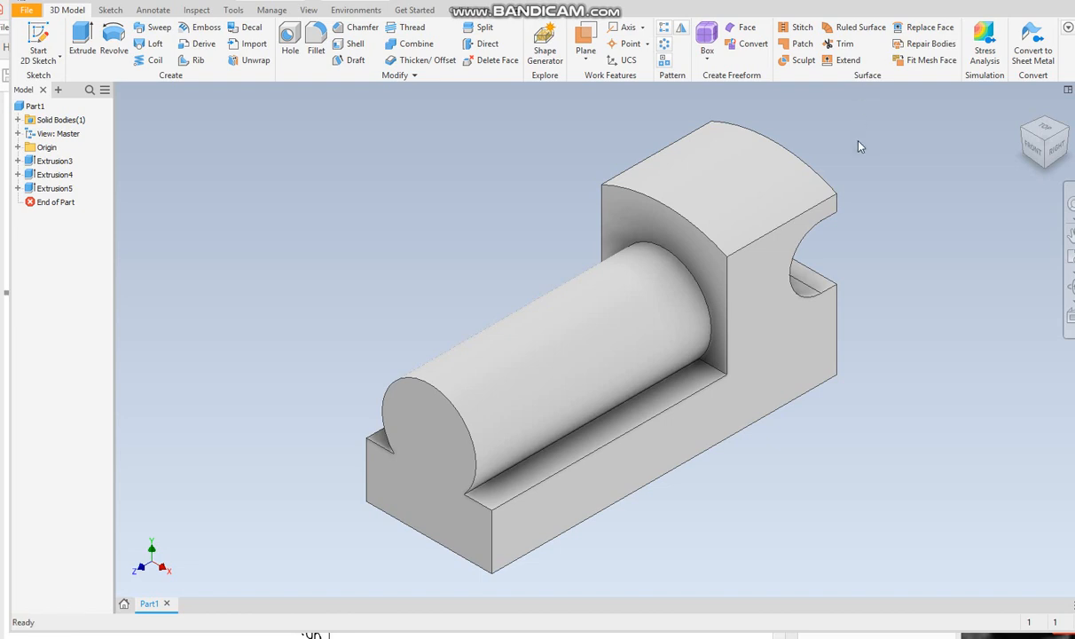
mouse_move(477, 597)
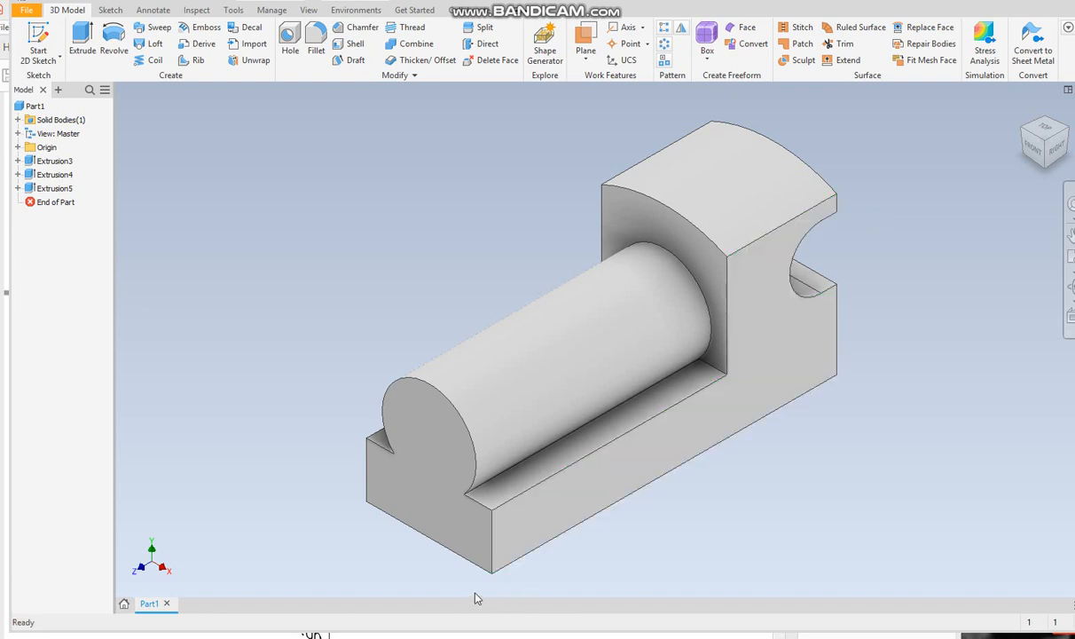
mouse_move(371, 600)
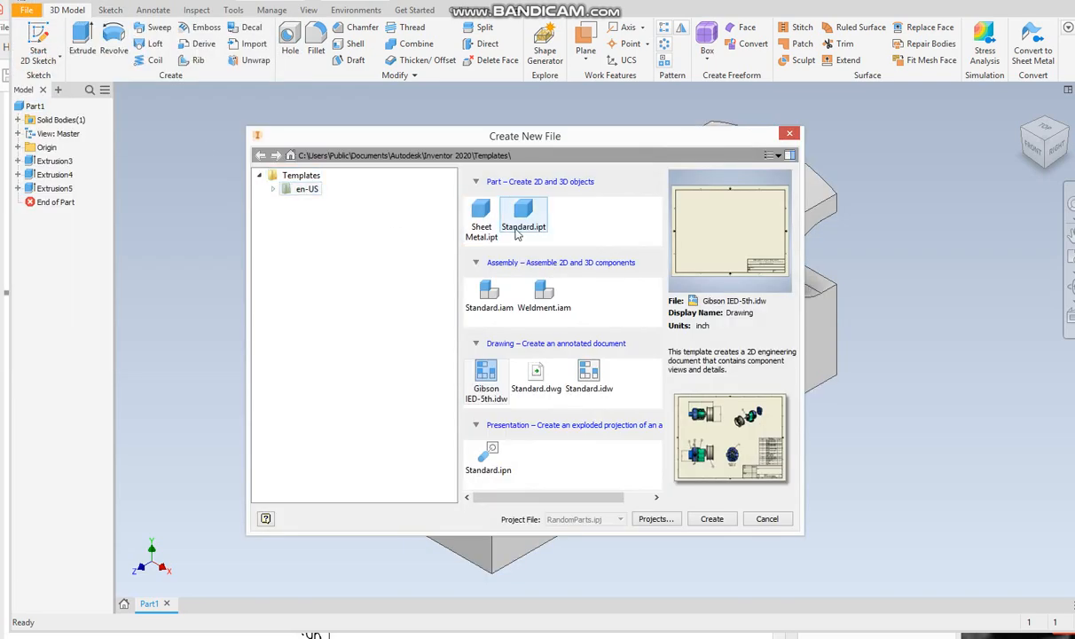
Create a new part from the Standard.ipt template
left_click(711, 518)
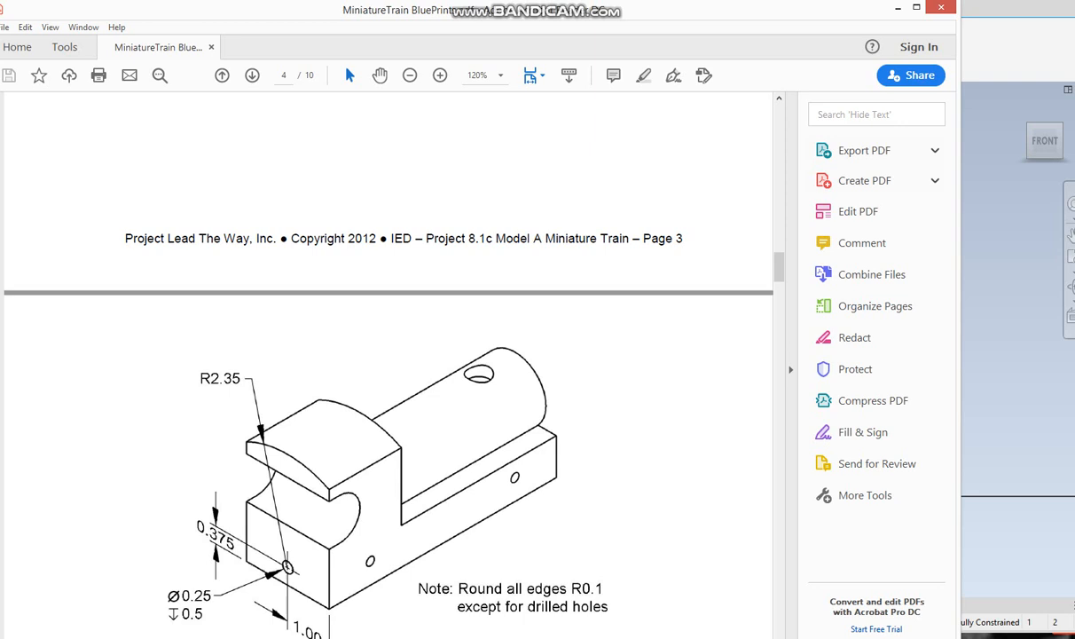
Scroll the PDF to the Part #2: Stack drawing, then return to Inventor
scroll("down", 3)
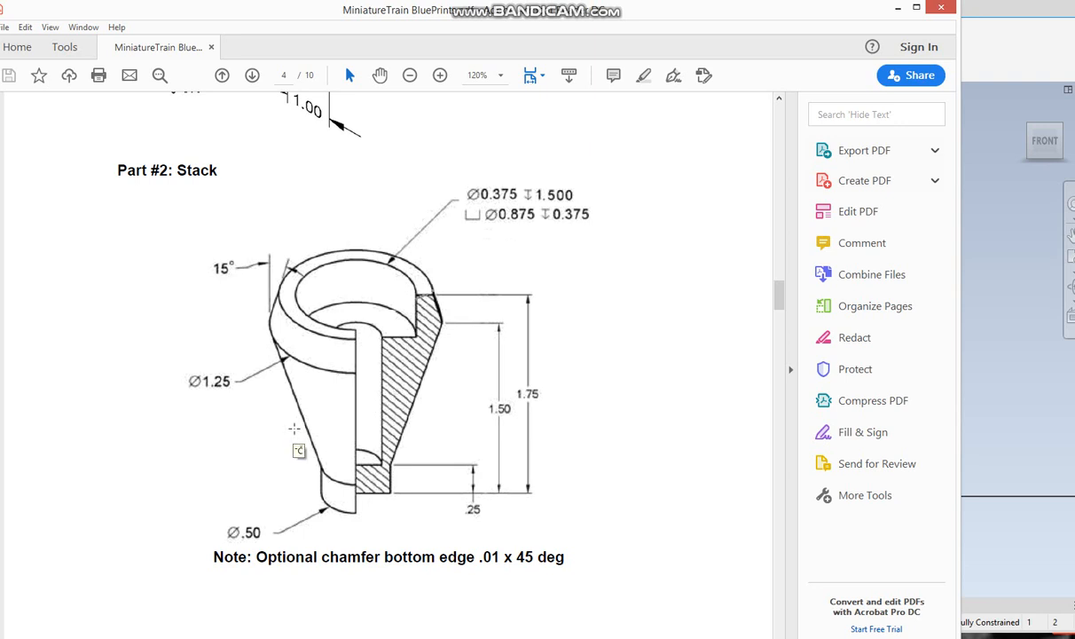
mouse_move(425, 293)
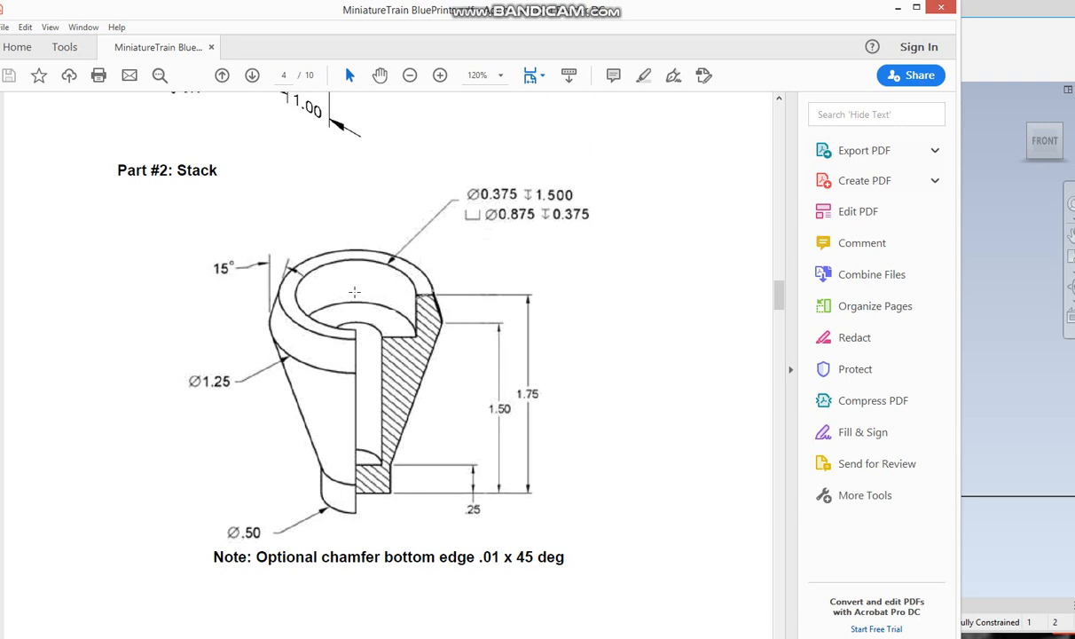
mouse_move(356, 480)
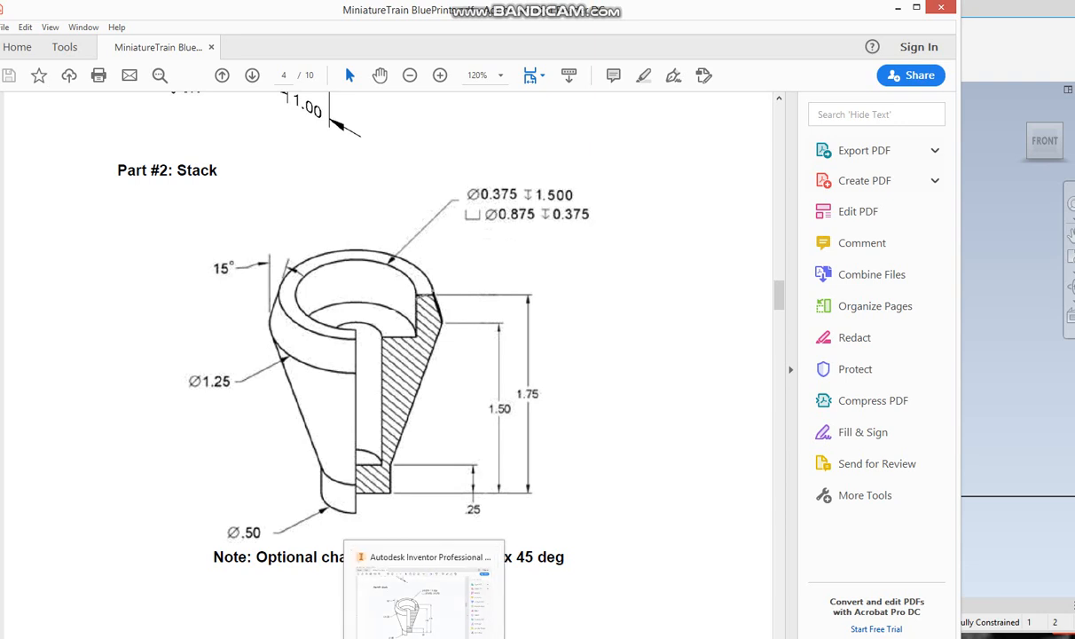
left_click(82, 50)
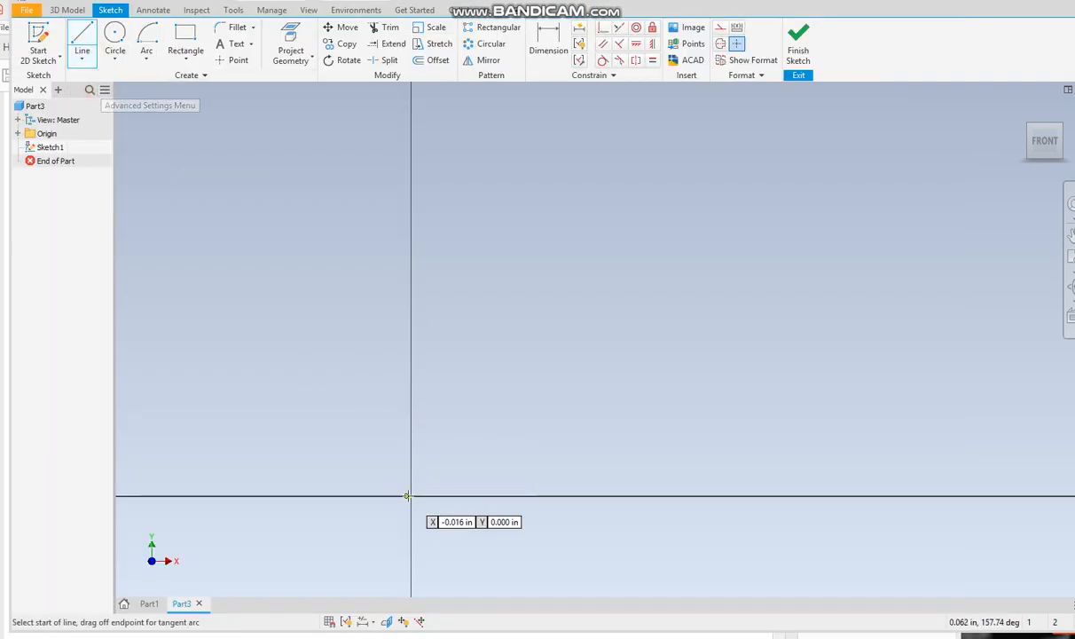
Draw the tapered stack half-profile outline with lines starting from the sketch origin
left_click(407, 494)
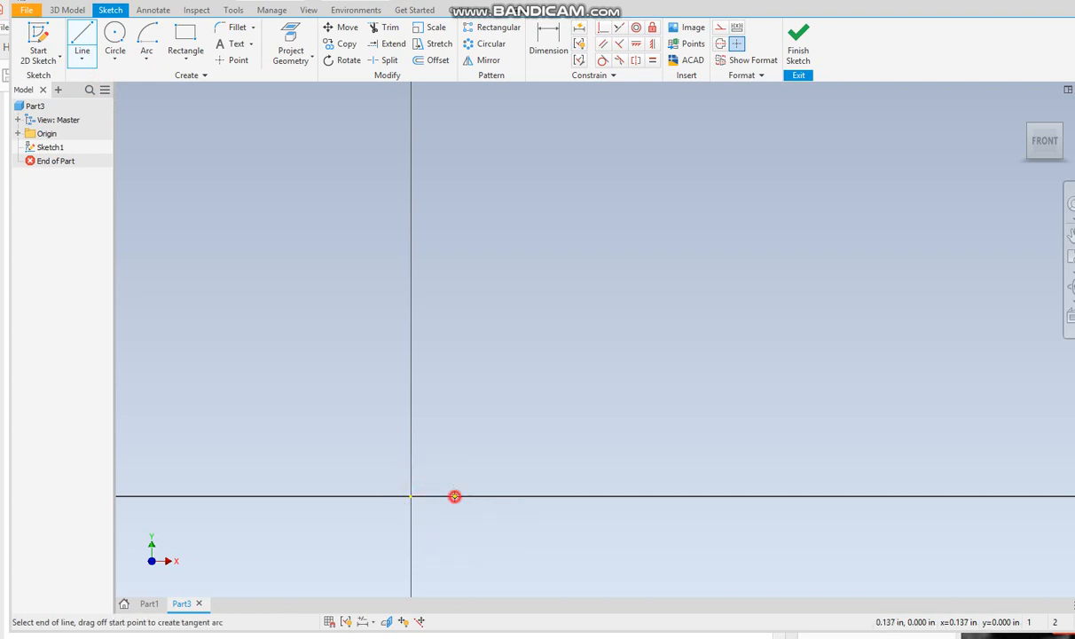
left_click_drag(455, 495, 576, 162)
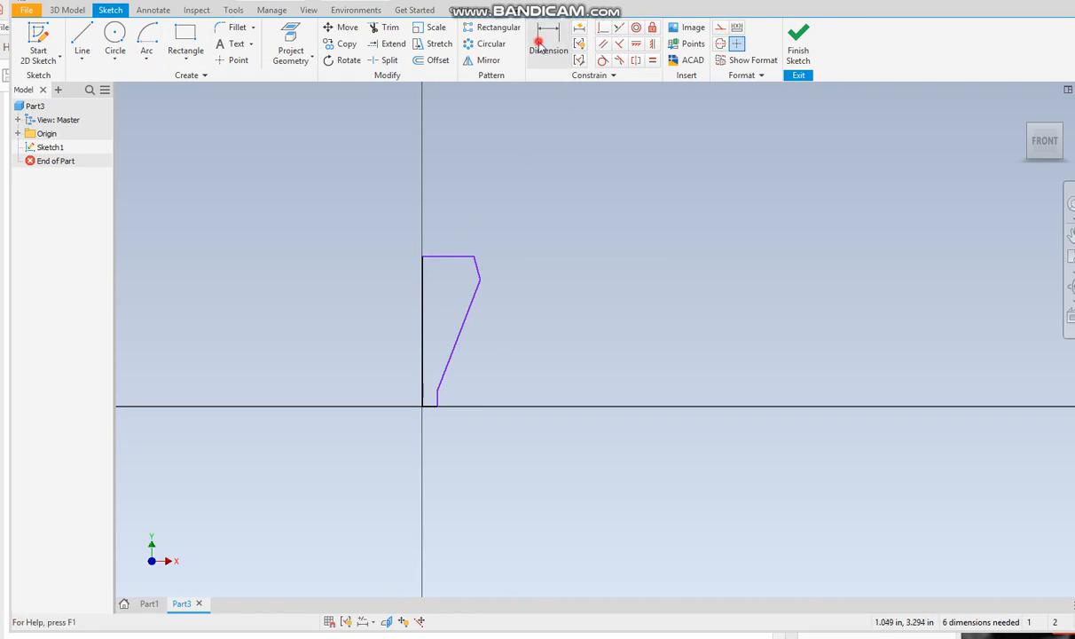
Dimension the stack profile with .250, 1.500, 1.750, .625 and 15° values
left_click(428, 430)
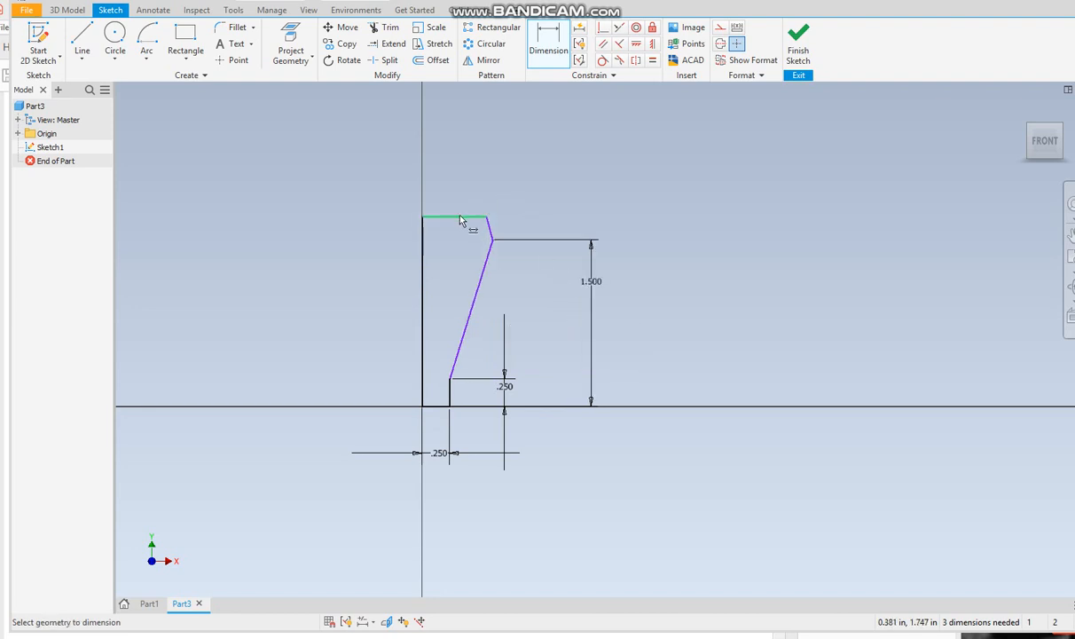
left_click(658, 316)
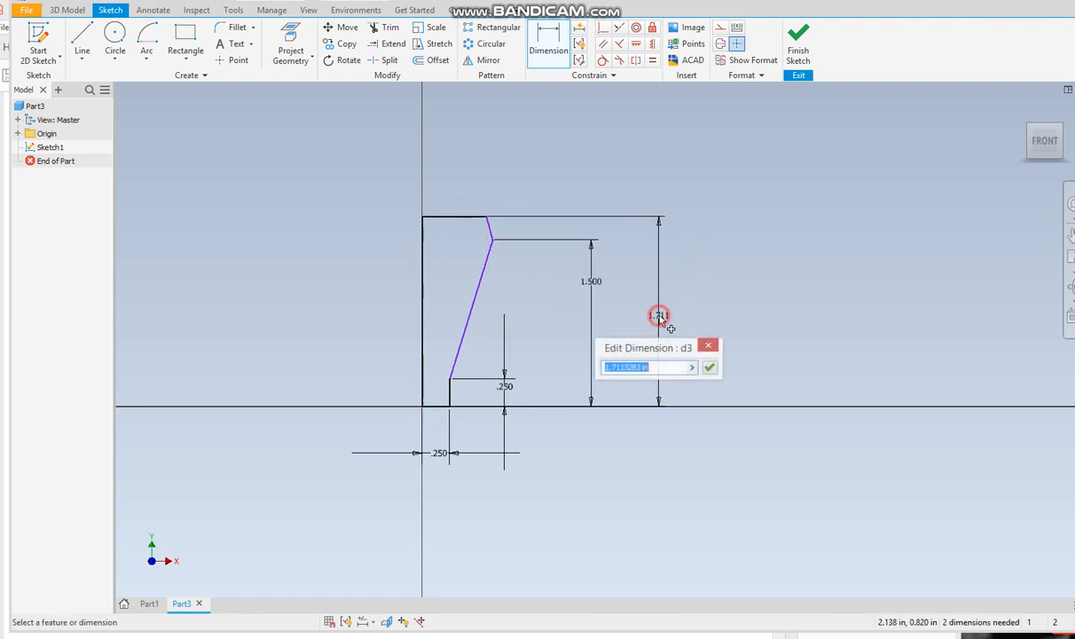
type("1.75")
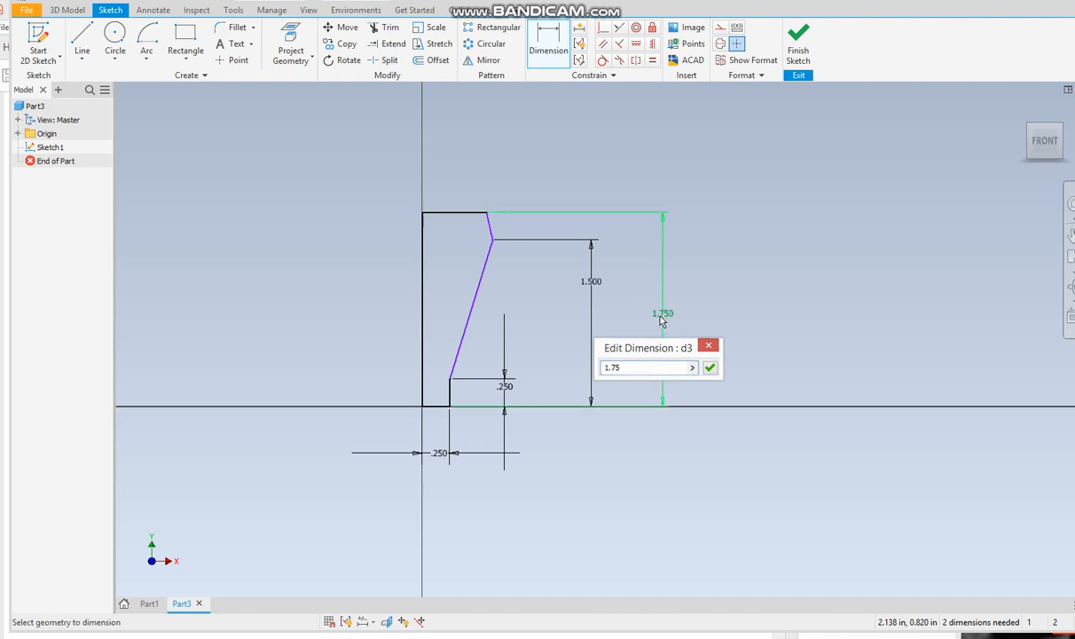
left_click(709, 367)
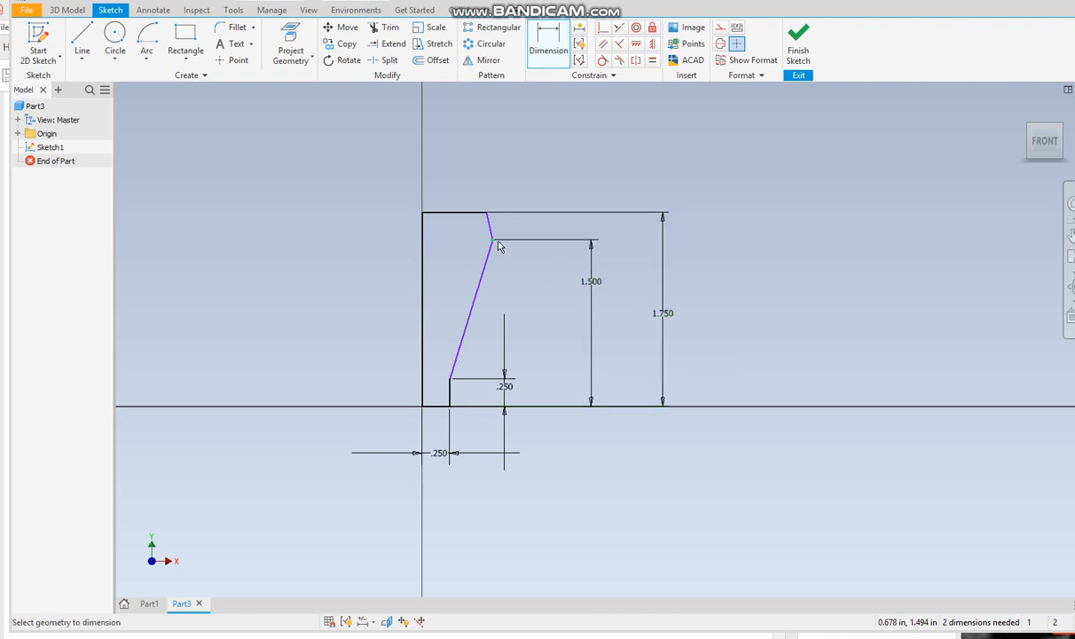
left_click(492, 240)
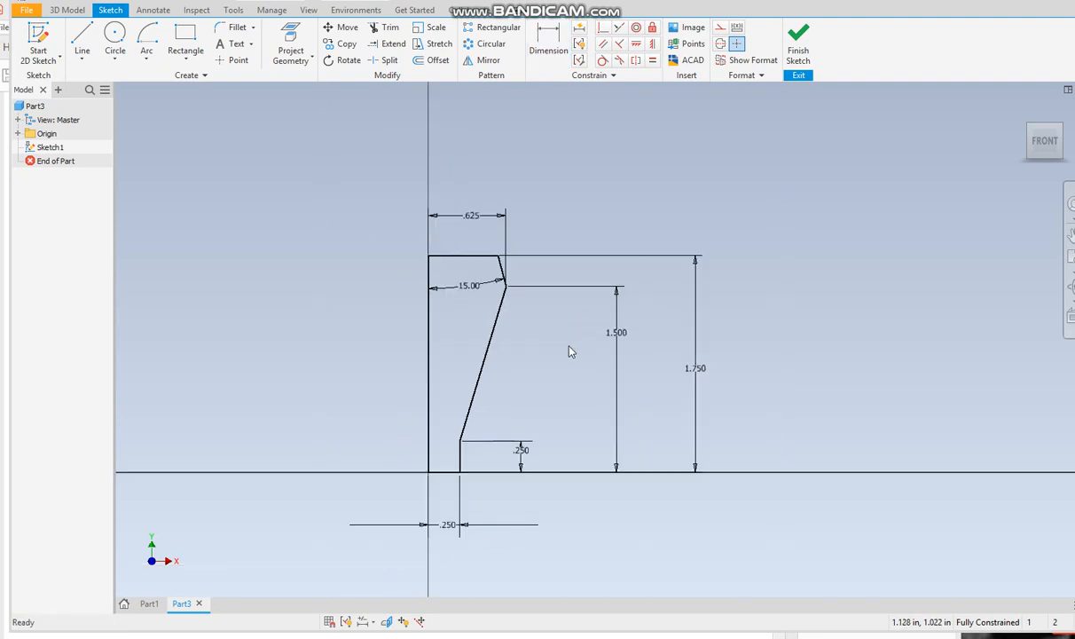
mouse_move(346, 141)
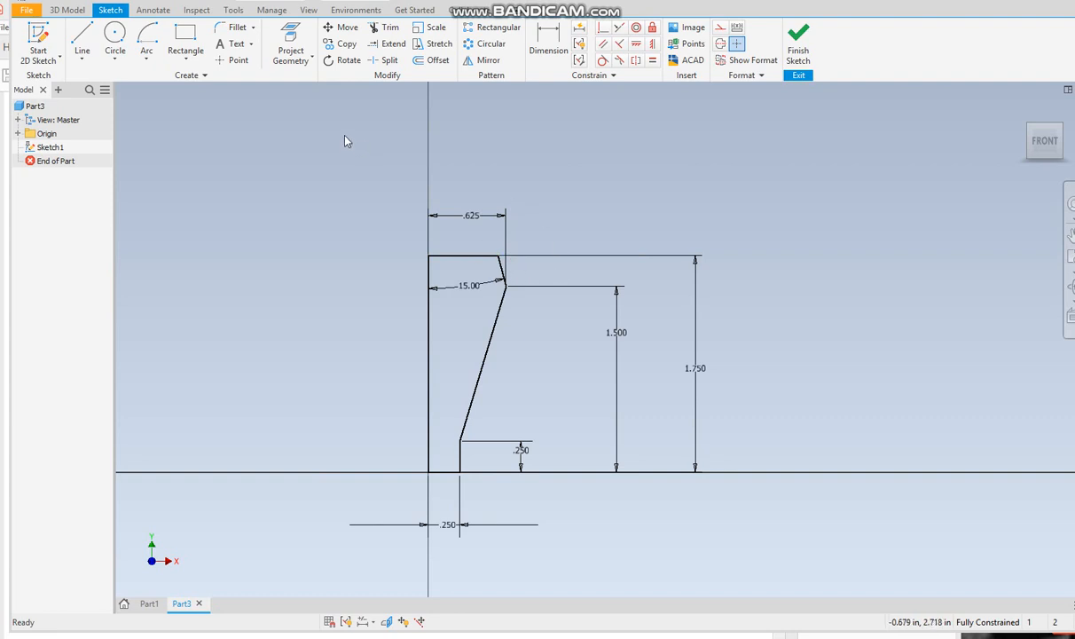
mouse_move(262, 123)
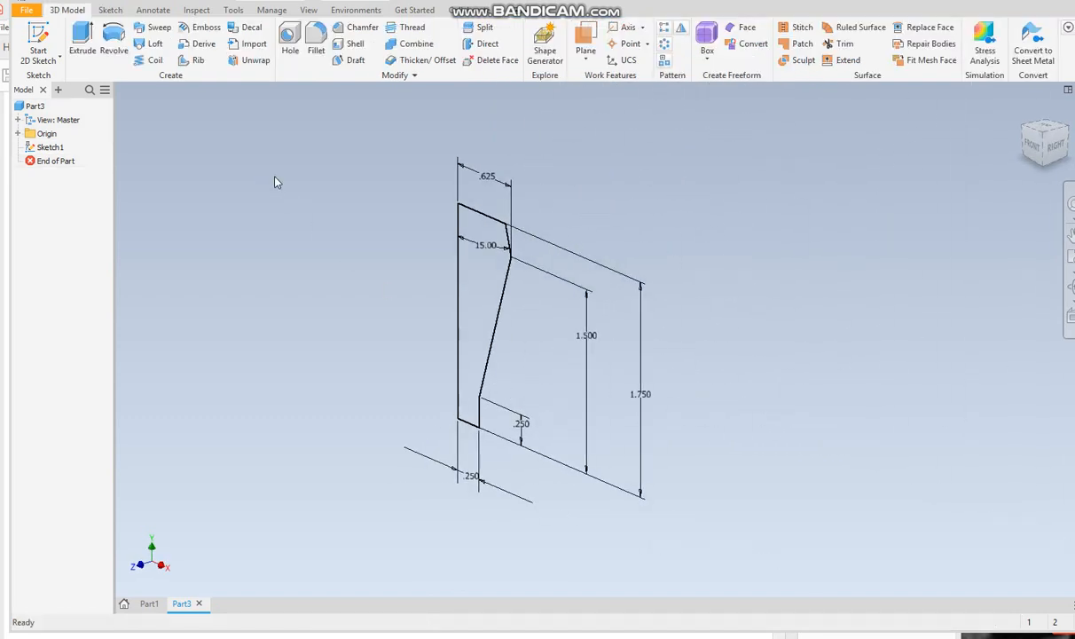
Revolve the profile about the vertical line into a solid, then start a counterbore Hole
left_click(110, 48)
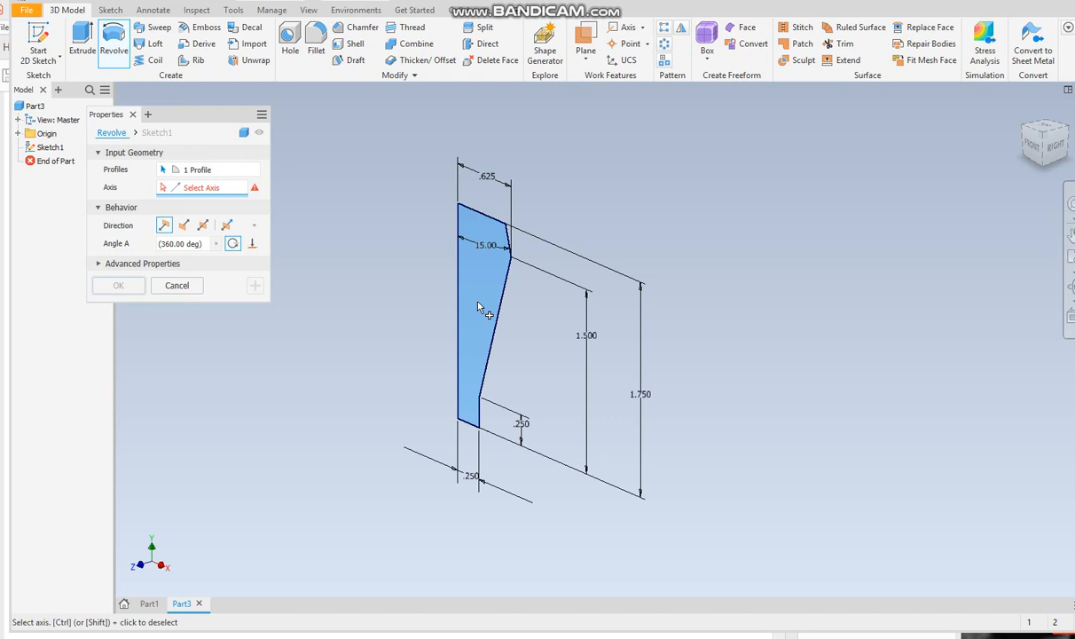
left_click(460, 315)
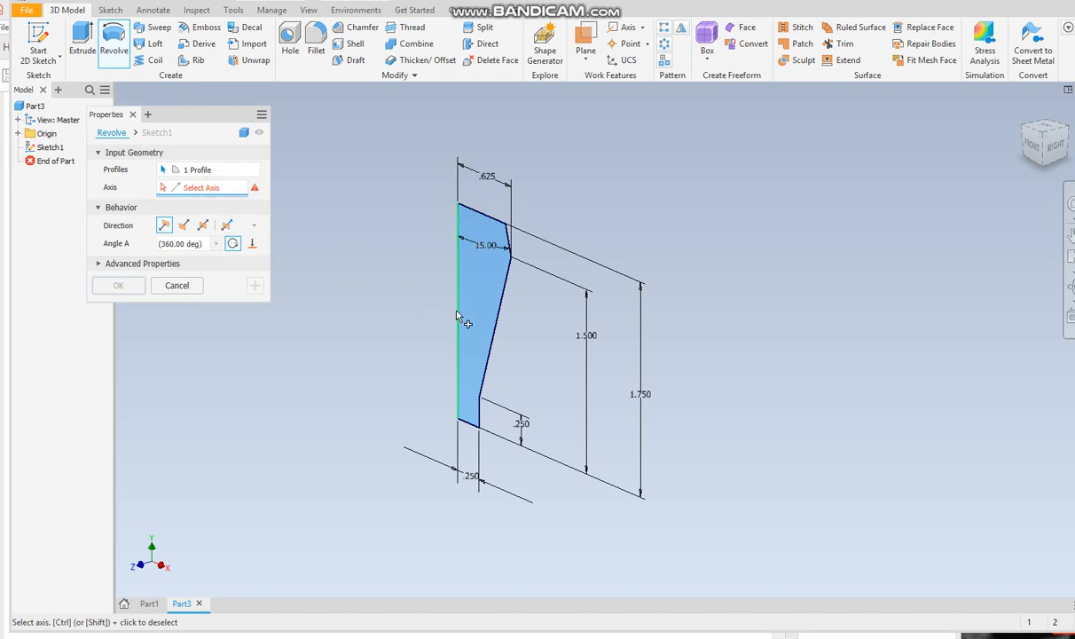
left_click(118, 285)
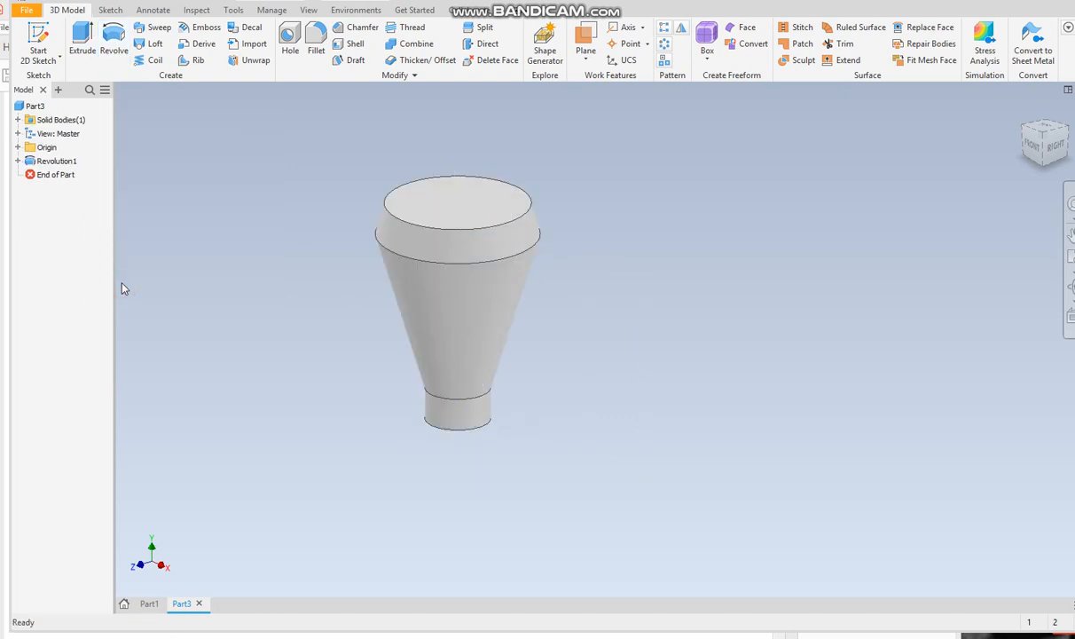
left_click(288, 44)
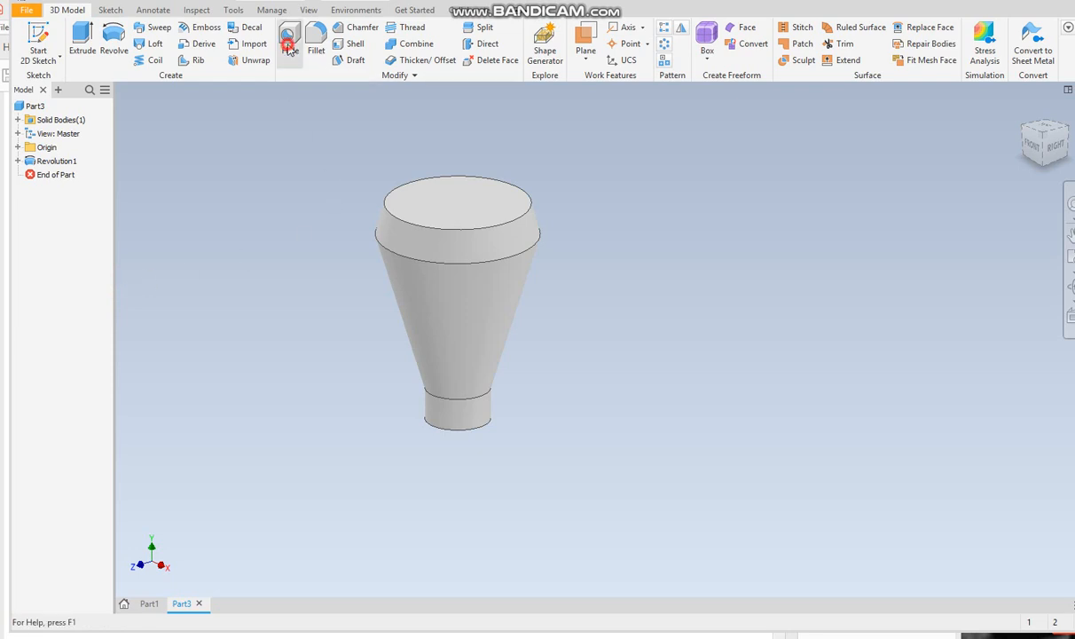
left_click(287, 47)
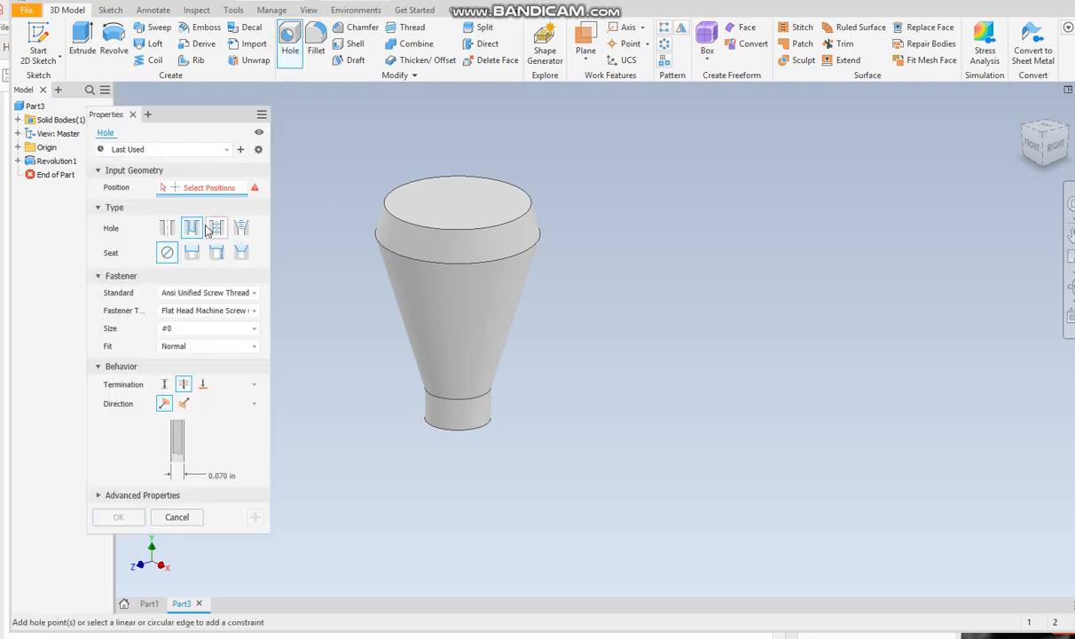
left_click(191, 253)
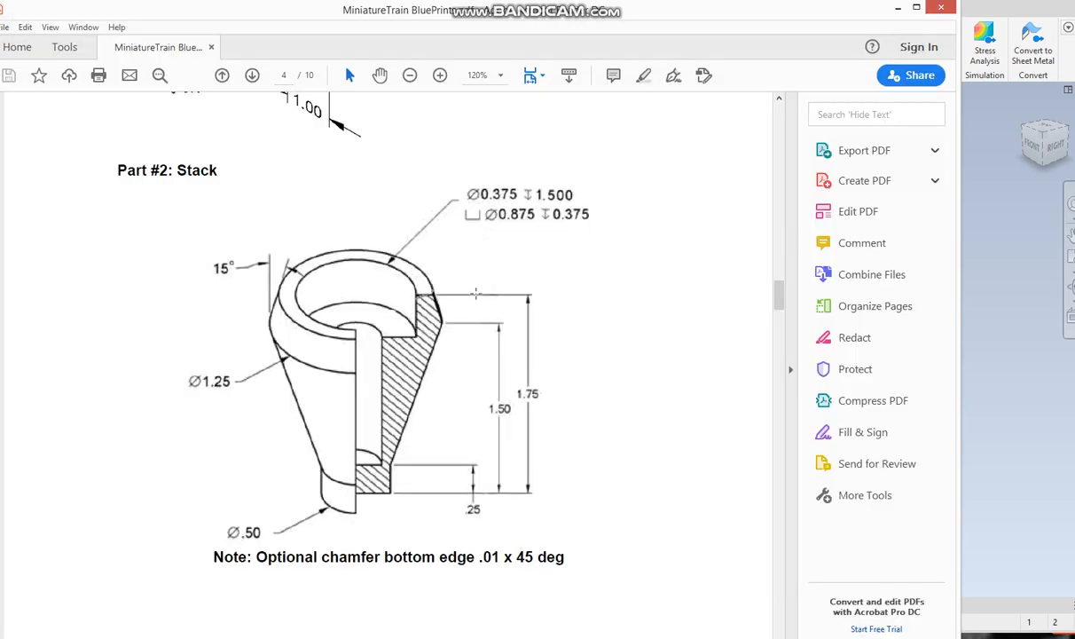
mouse_move(448, 184)
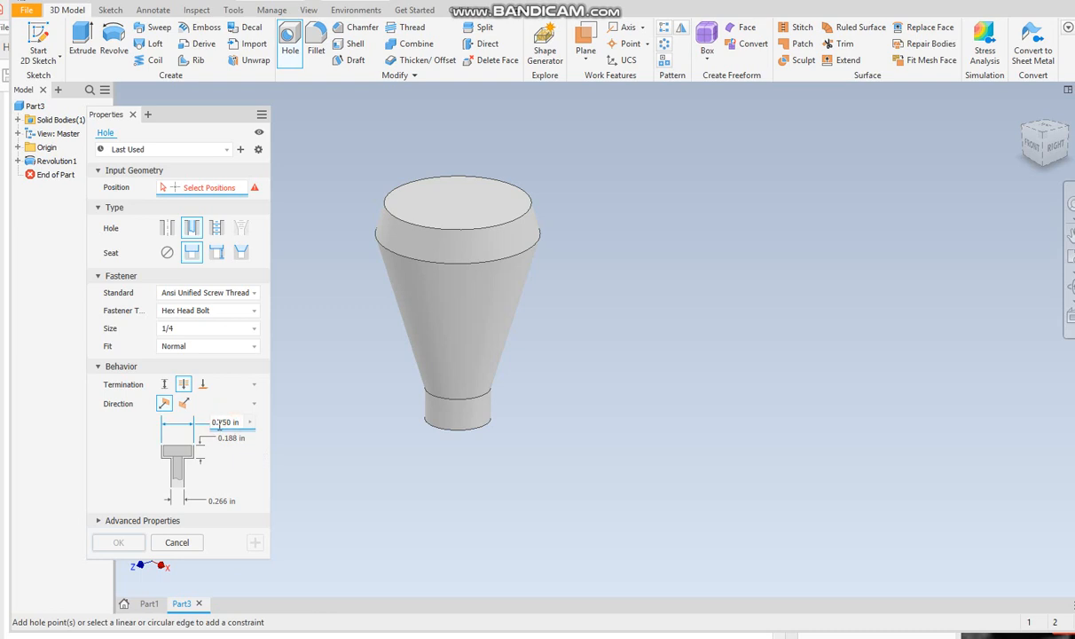
mouse_move(231, 436)
type("0.875")
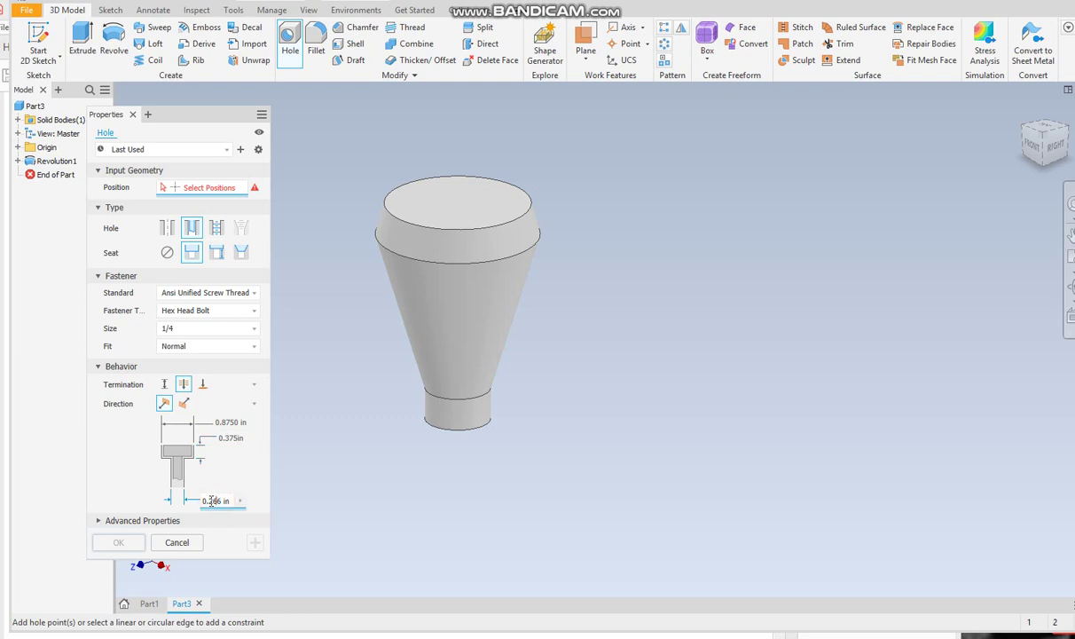
Set the counterbore hole for a 1/4 hex head bolt with a 1.5 distance depth
type("0.266 in")
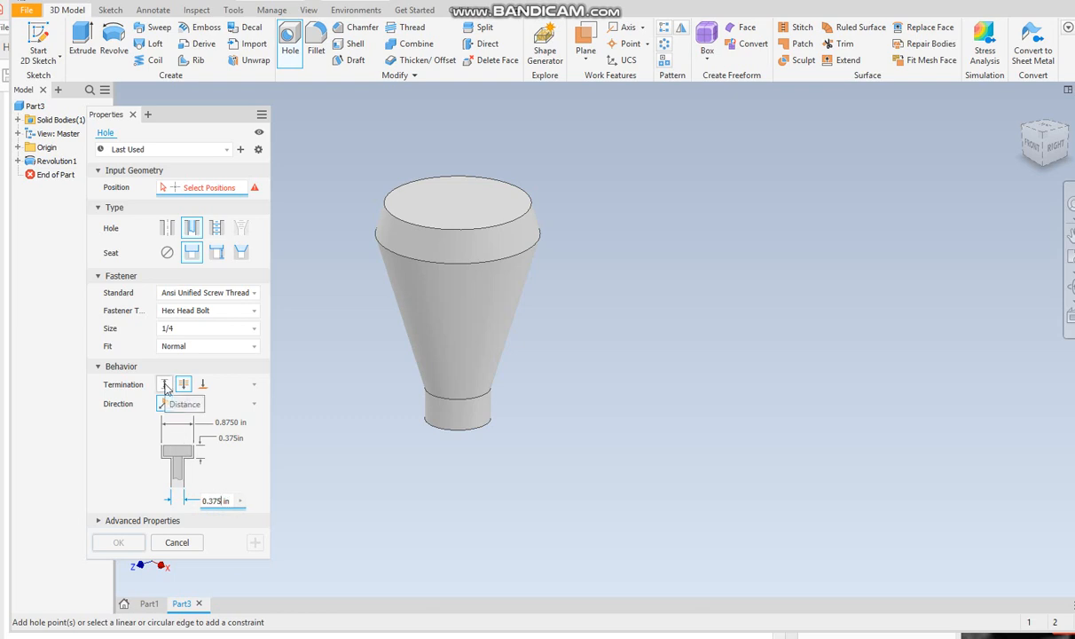
left_click(164, 384)
type("1.5")
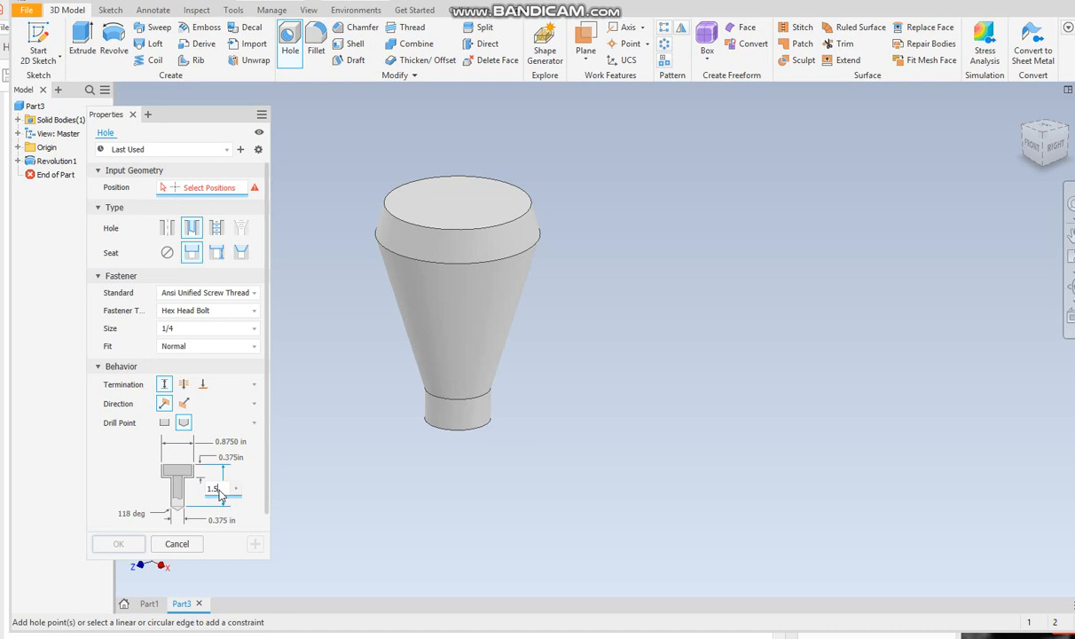
left_click(457, 206)
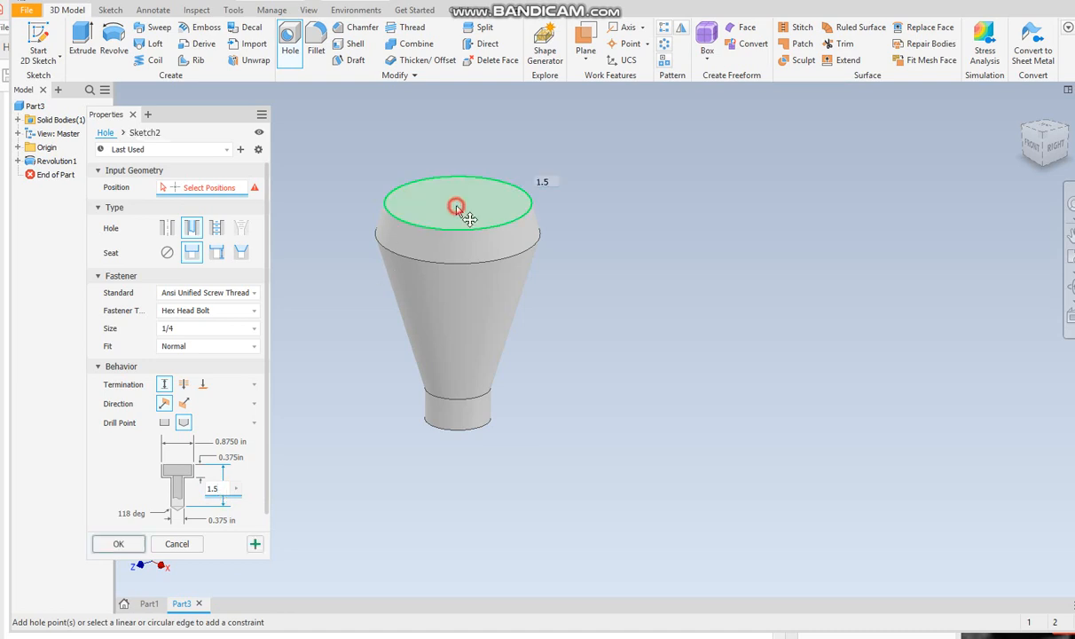
Place the counterbored hole at the top face centre to create Hole1
left_click(456, 206)
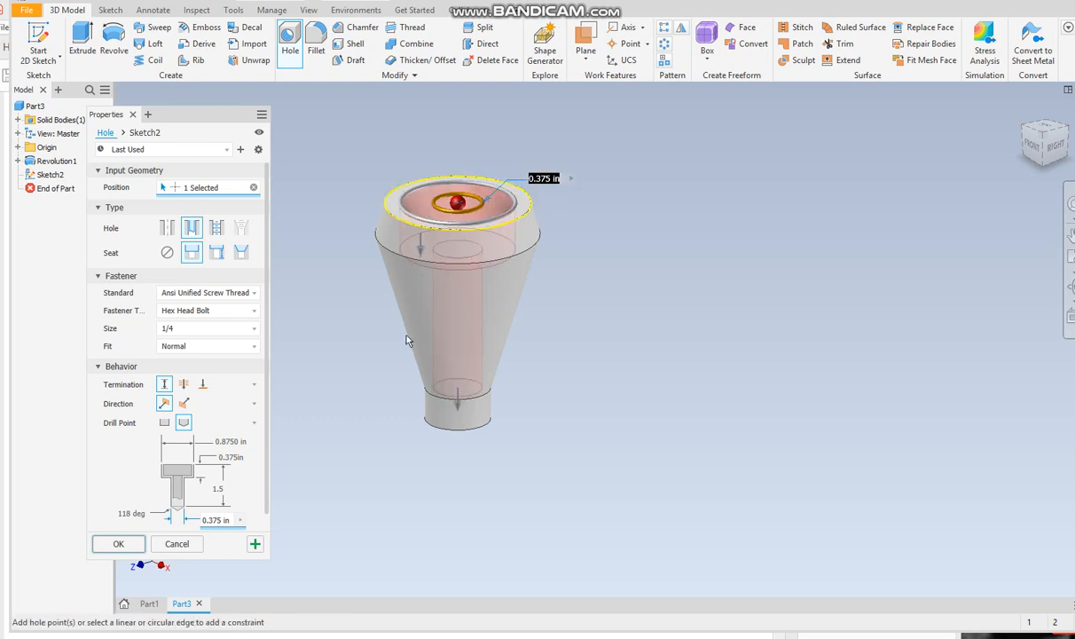
left_click(118, 544)
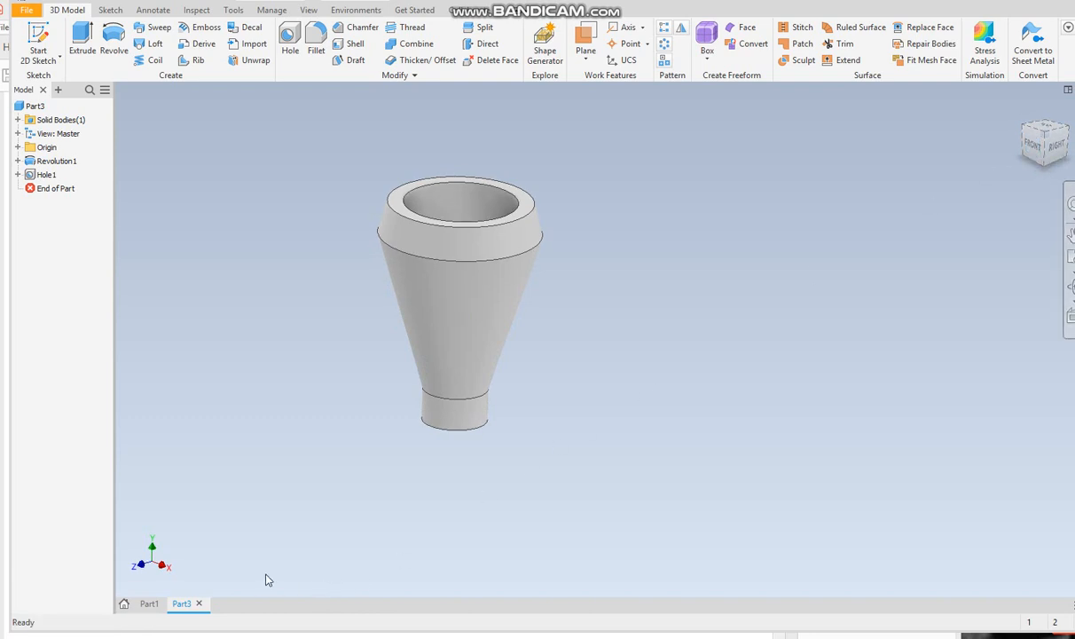
Delete Revolution1 and Hole1 from the model browser, keeping Sketch1
left_click(55, 161)
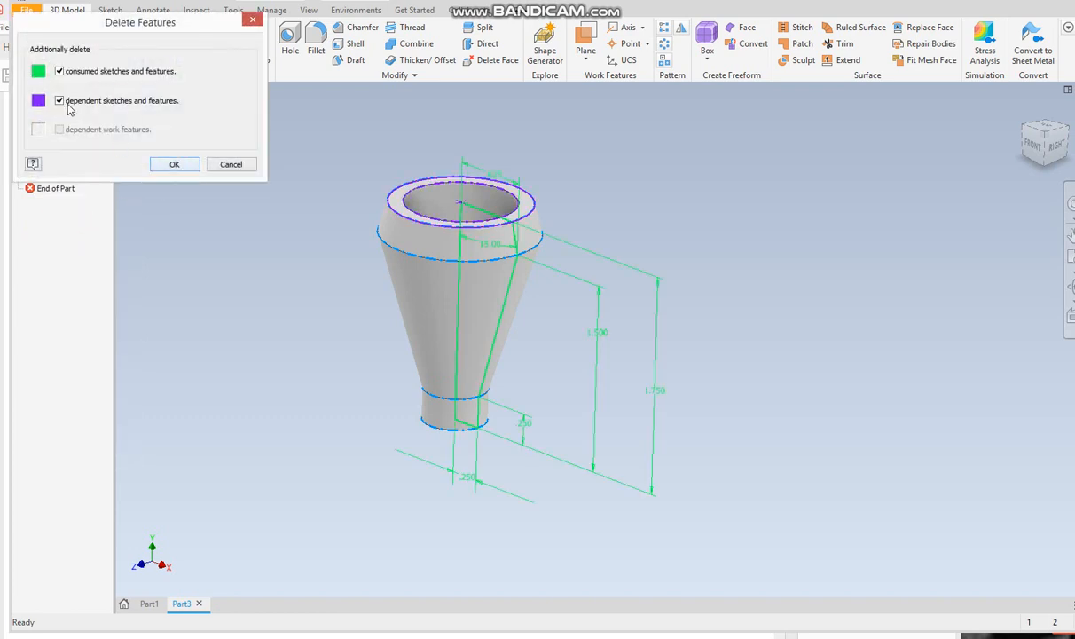
left_click(174, 163)
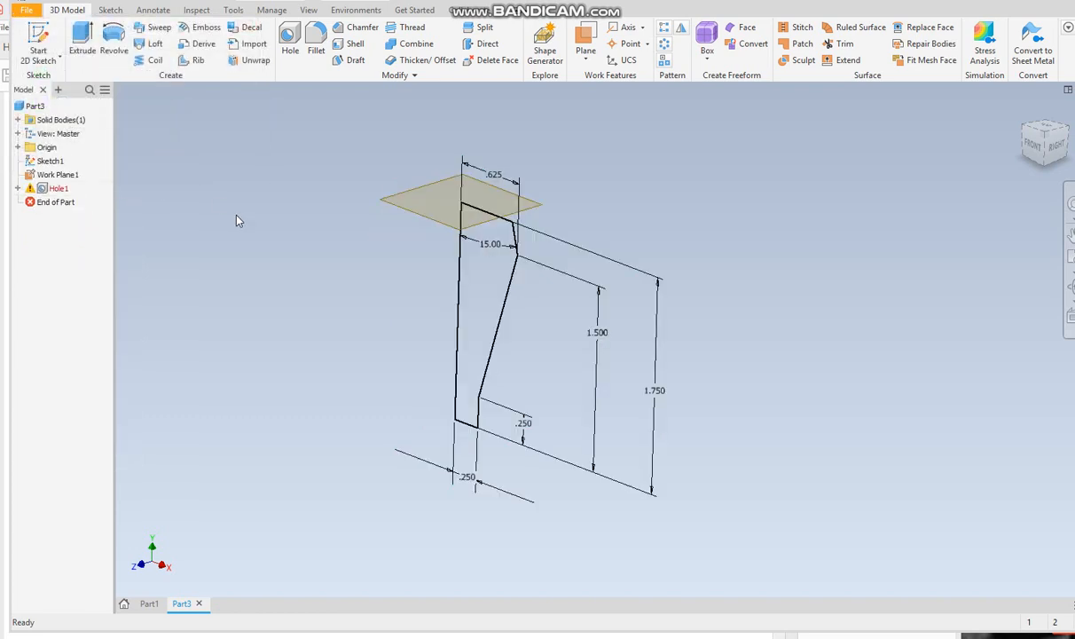
right_click(57, 188)
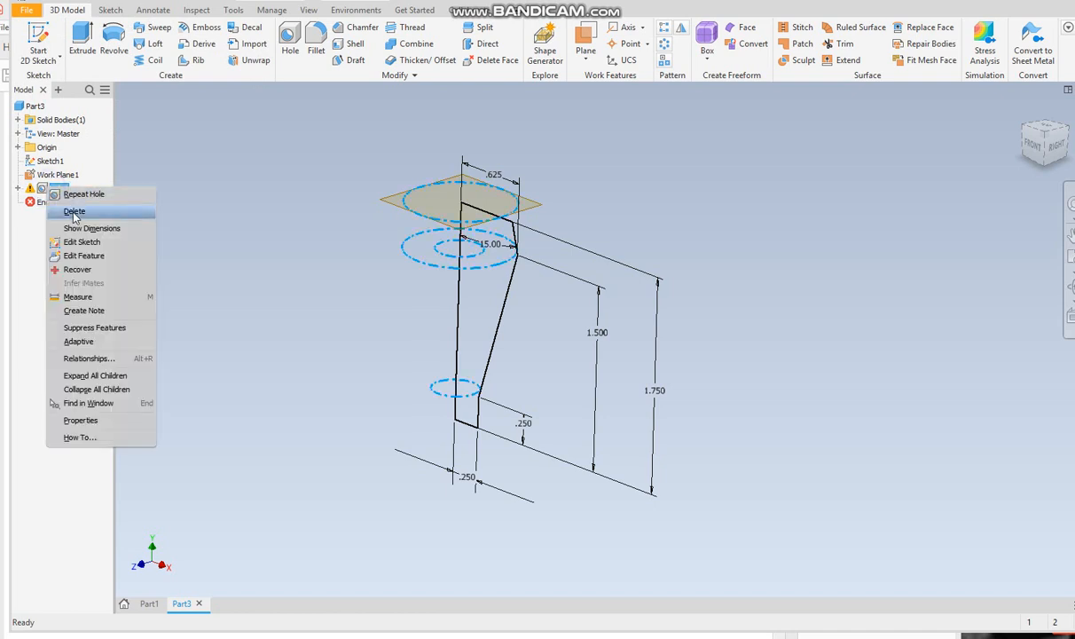
left_click(74, 210)
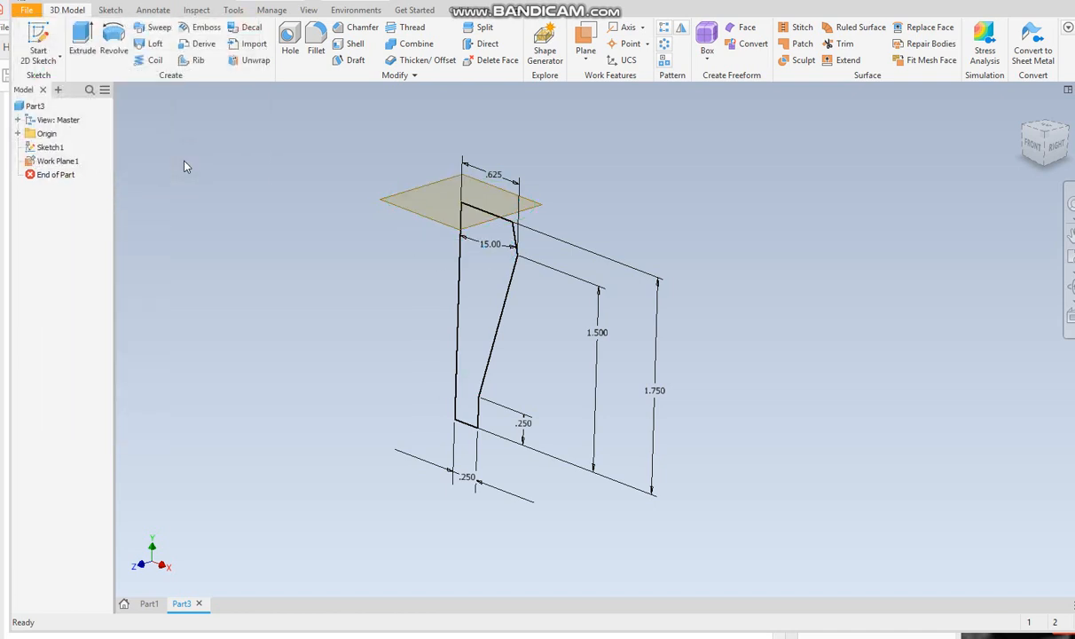
right_click(58, 160)
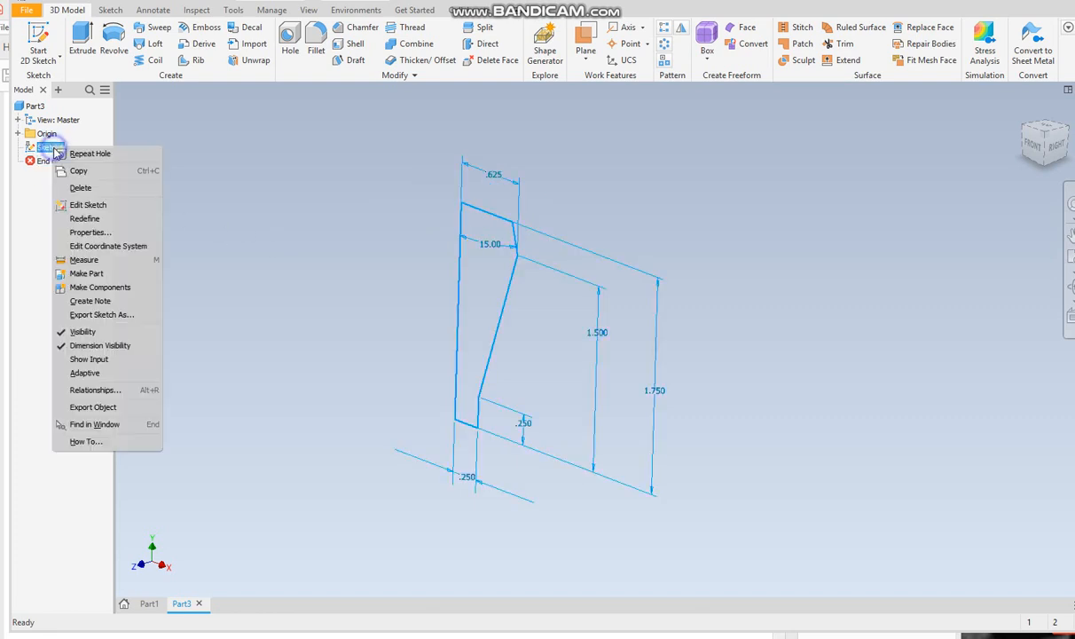
Reopen Sketch1 and draw stepped counterbore lines from the profile's top edge
left_click(87, 204)
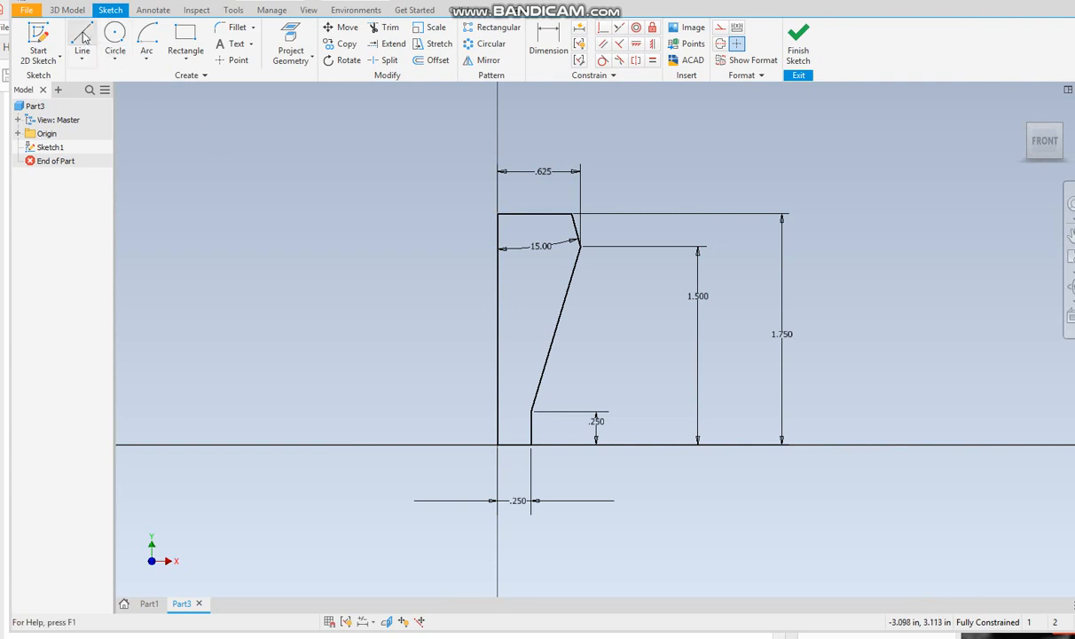
left_click(83, 43)
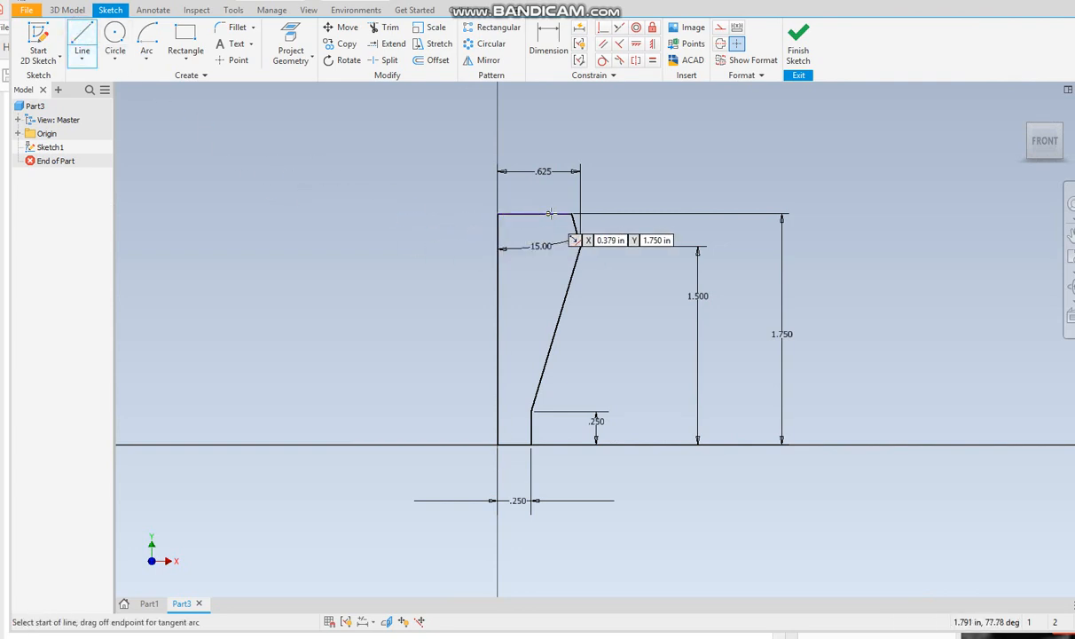
left_click(555, 215)
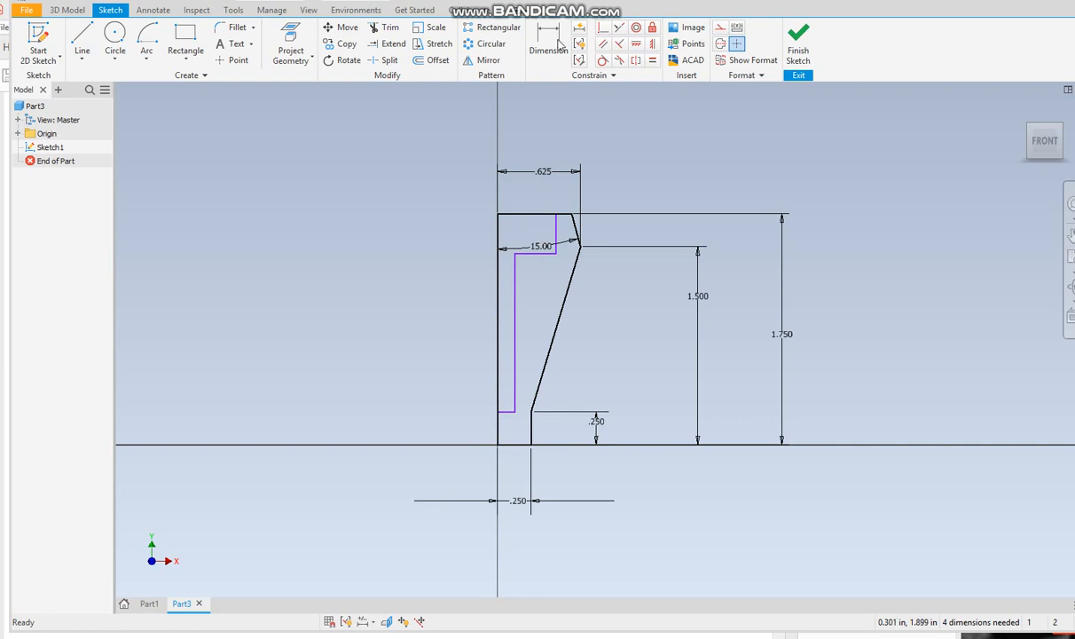
Dimension the counterbore outline: 1.500 depth, .188 offset, .875/2 radius, .375 counterbore depth
left_click(514, 333)
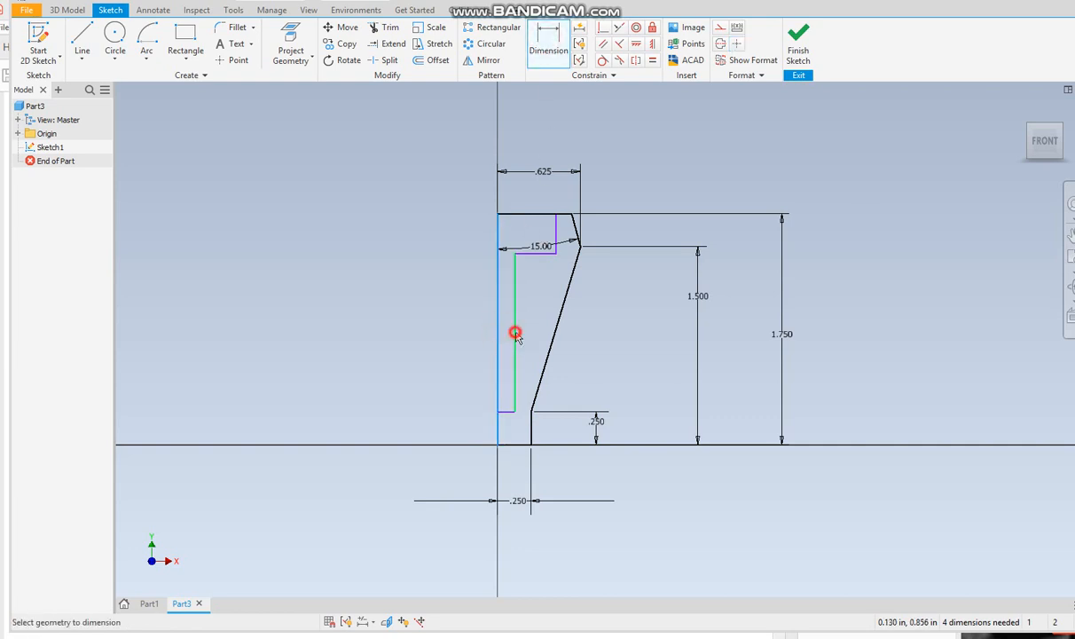
left_click(515, 331)
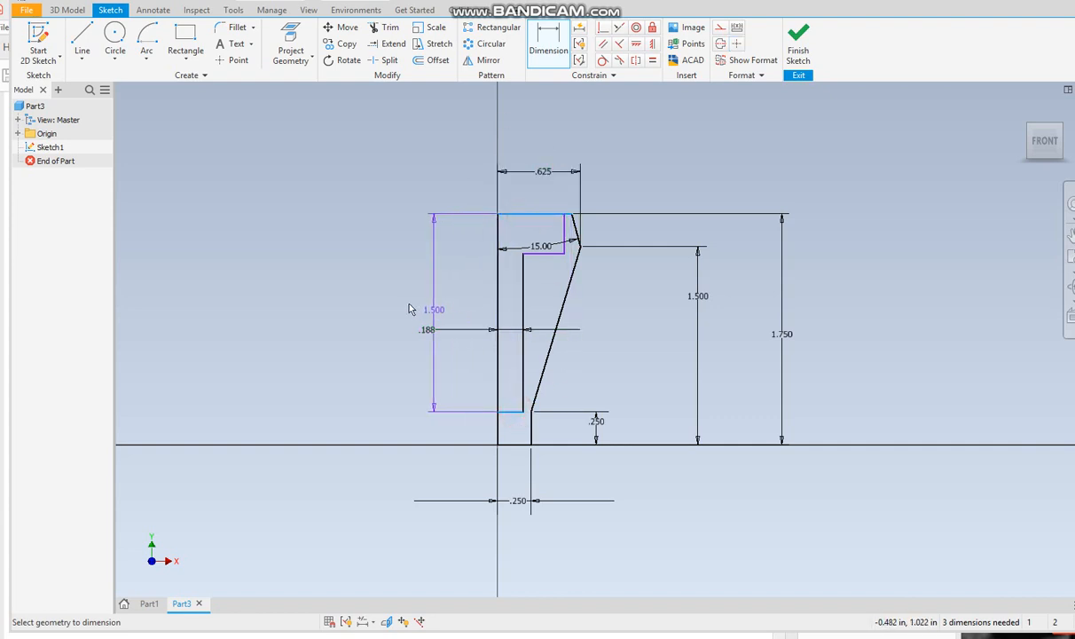
left_click(431, 308)
type(".875/2")
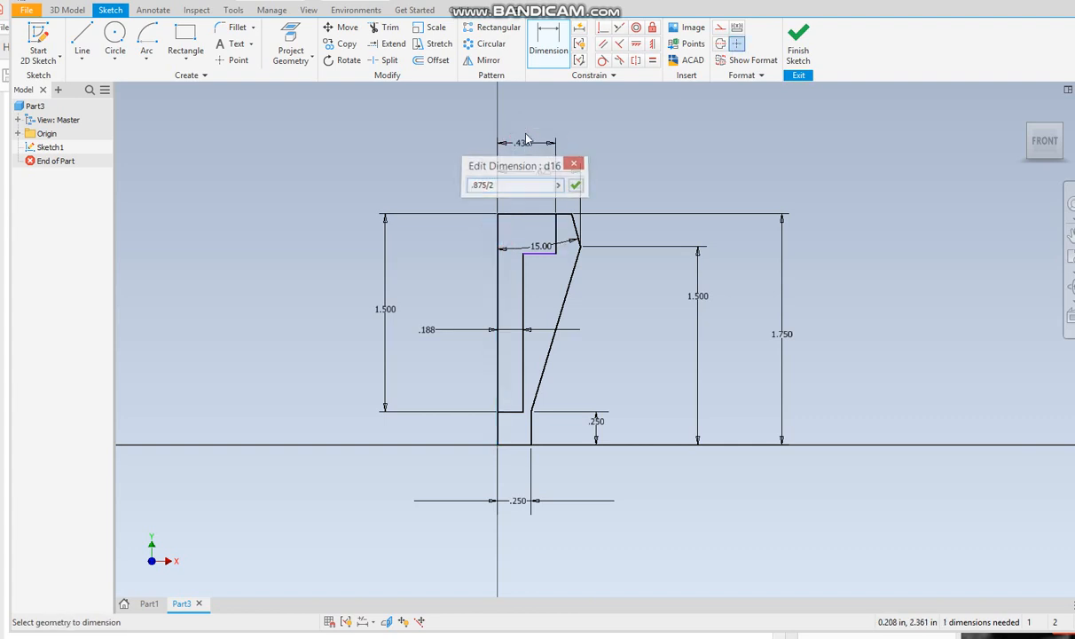
left_click(576, 184)
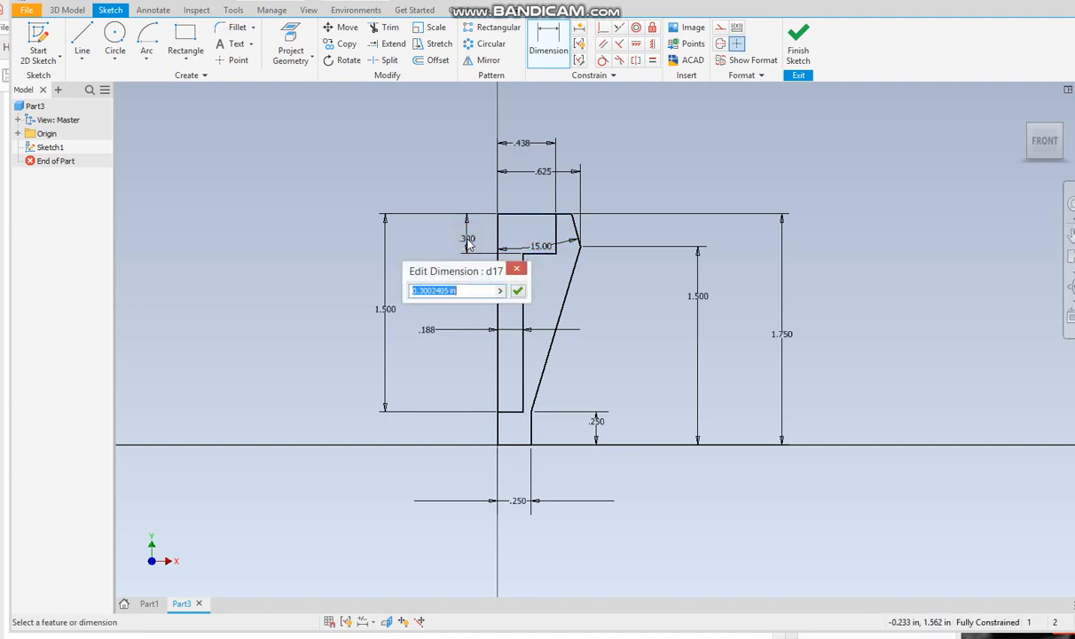
left_click(518, 290)
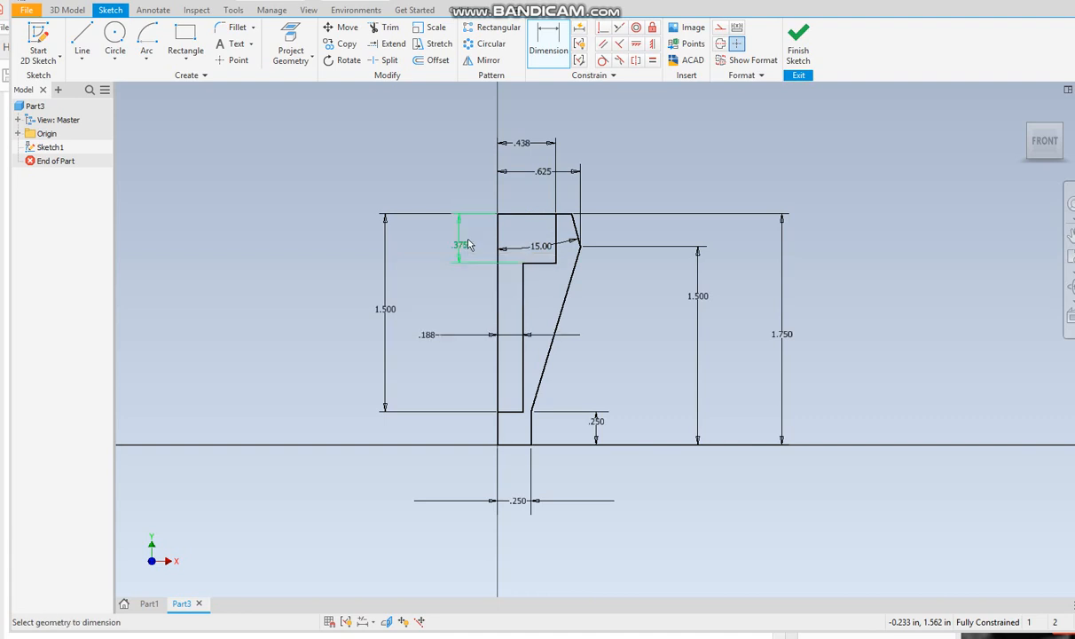
mouse_move(482, 270)
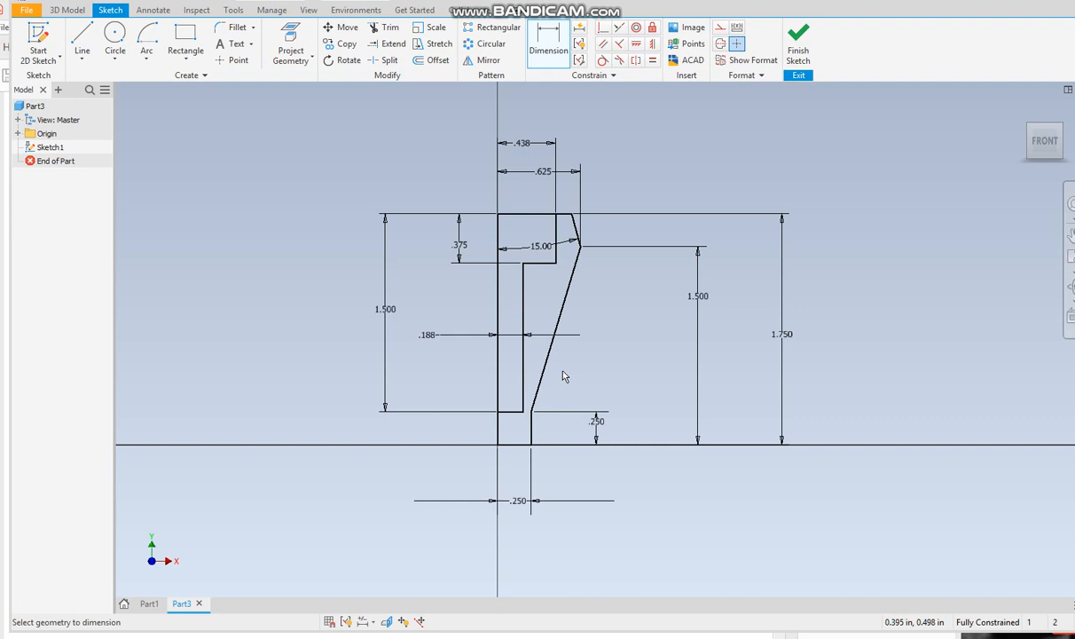
mouse_move(620, 368)
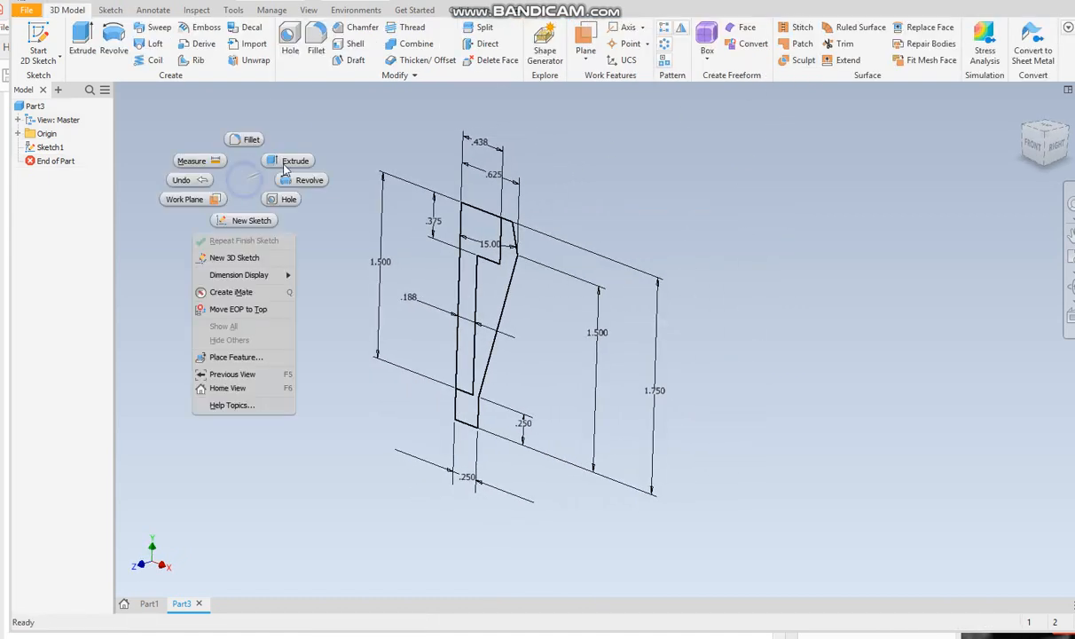
Abandon the extrusion and start a revolve with the hollow wall region as profile
left_click(295, 160)
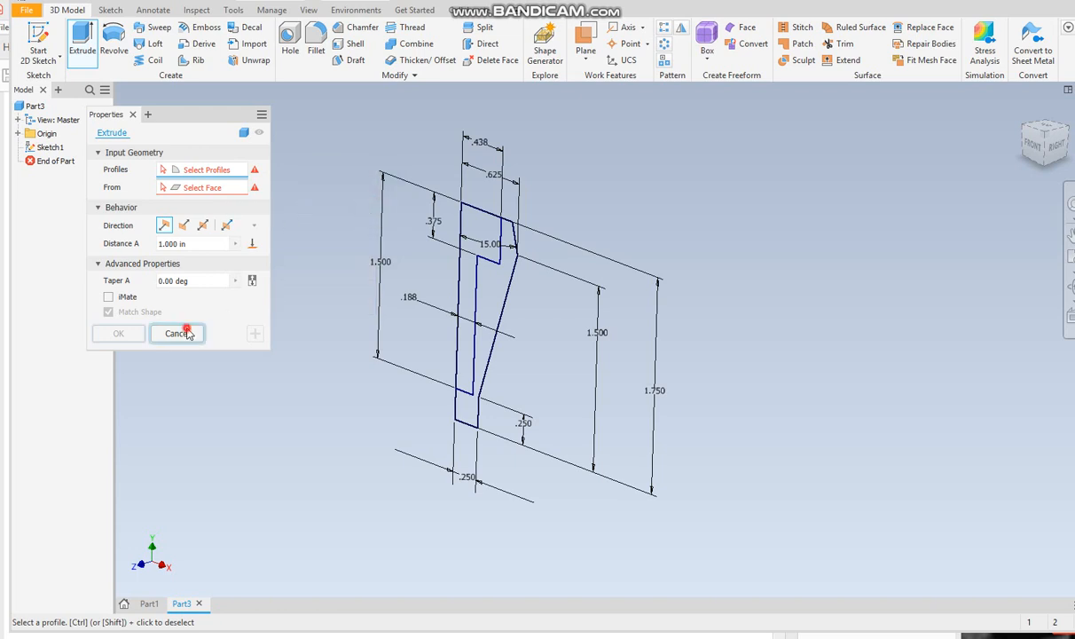
left_click(110, 47)
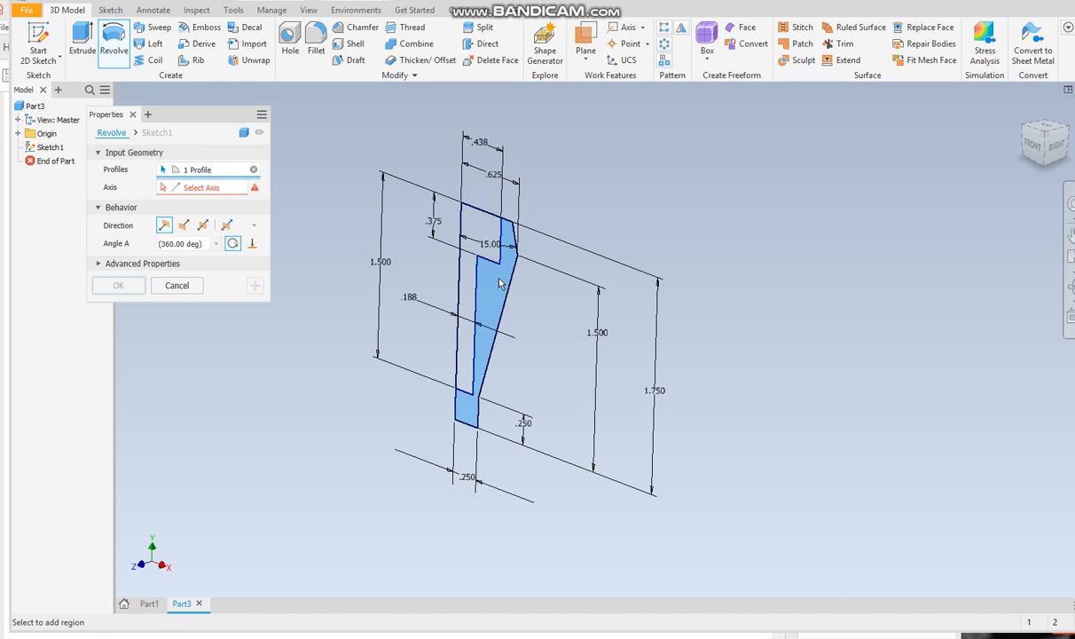
left_click(458, 310)
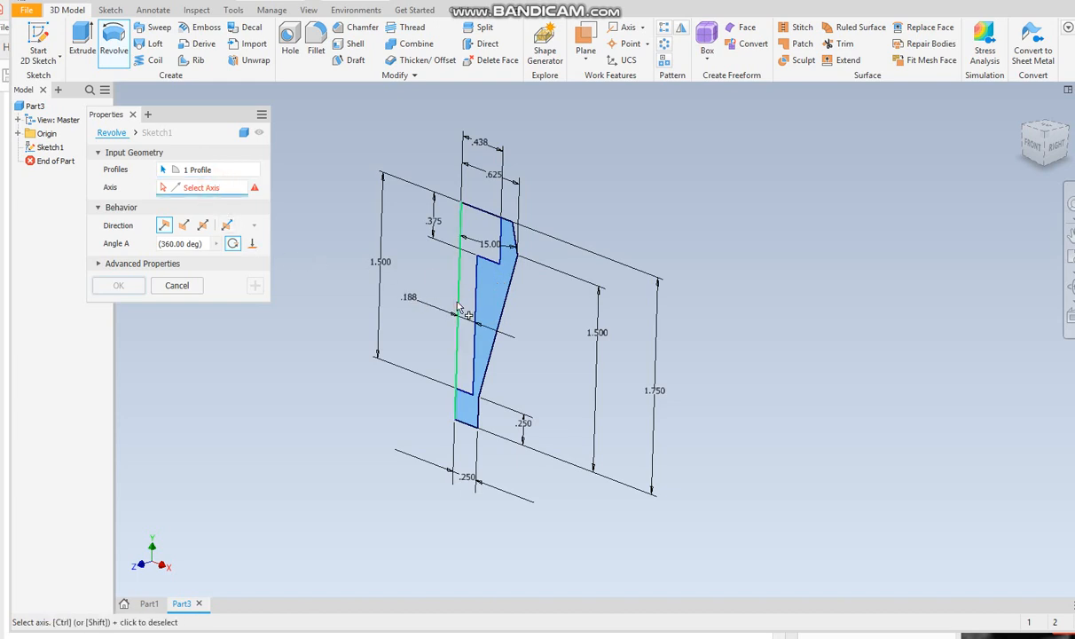